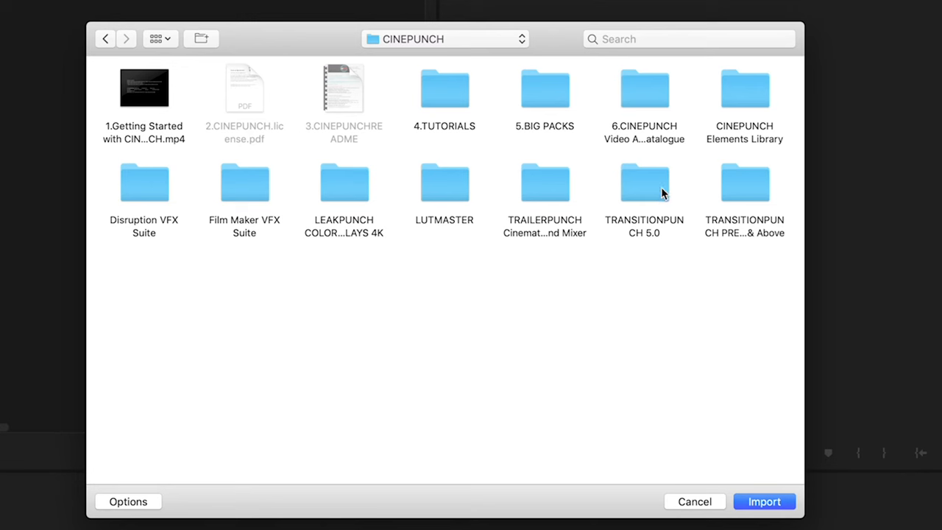
Import the TransitionPunch 5.0 .prproj file from the TRANSITIONPUNCH 5.0 folder of the CINEPUNCH pack
click(745, 183)
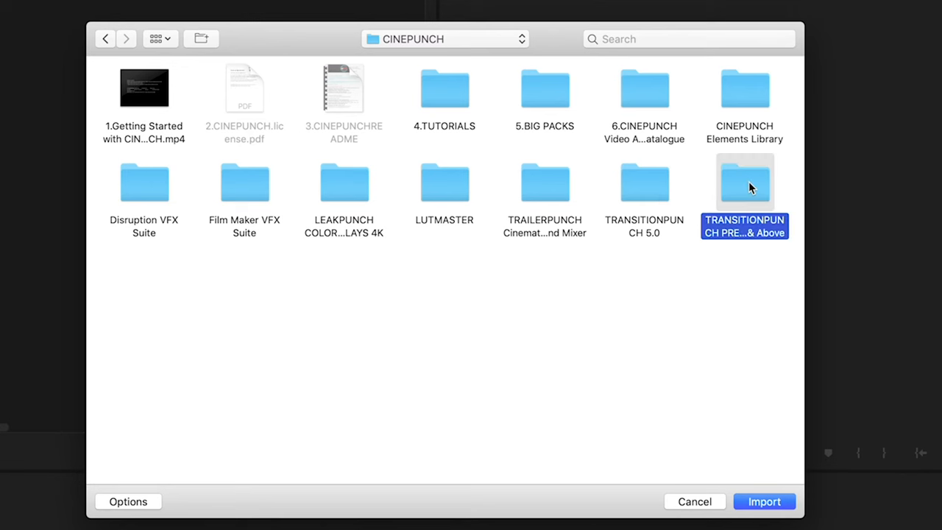
click(645, 183)
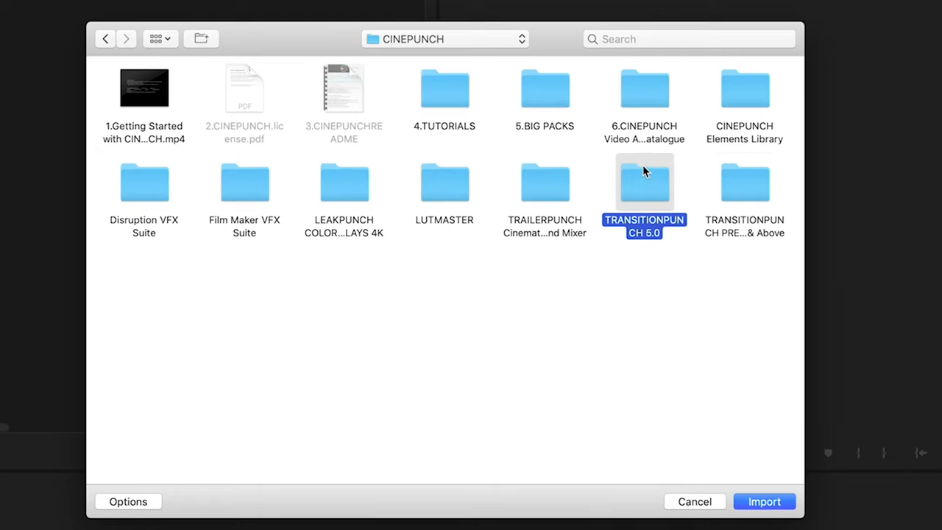
double_click(645, 182)
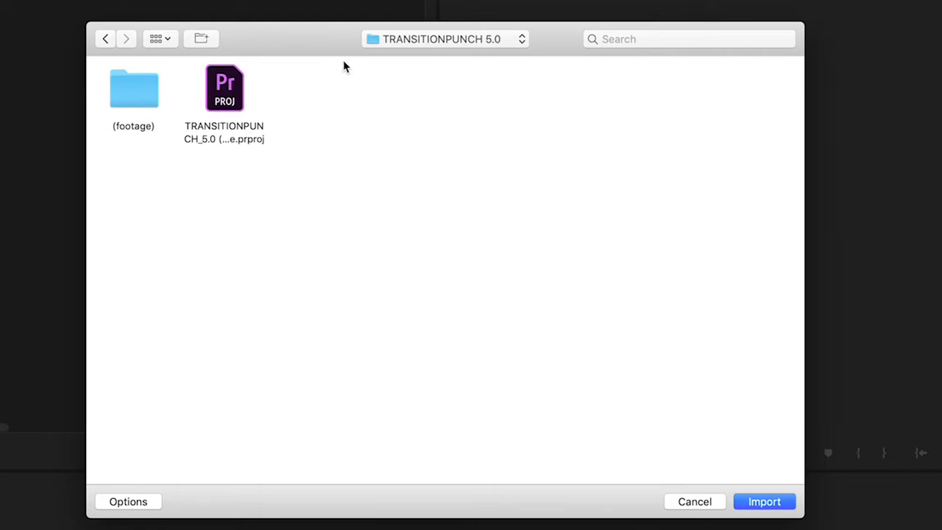
click(224, 88)
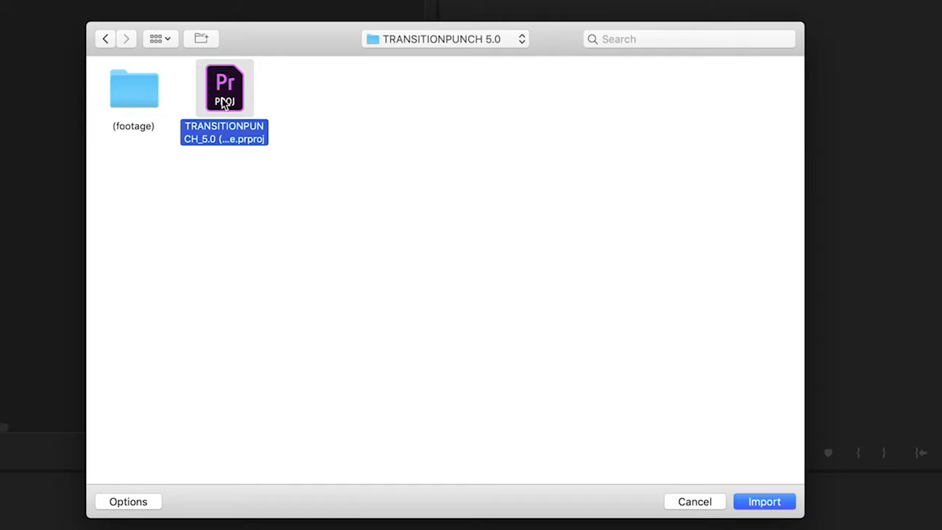
mouse_move(699, 474)
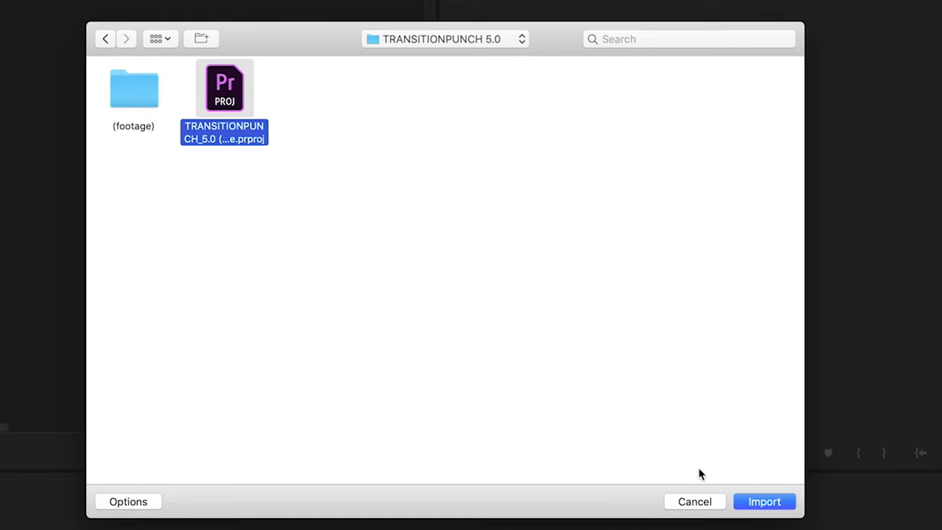
click(764, 500)
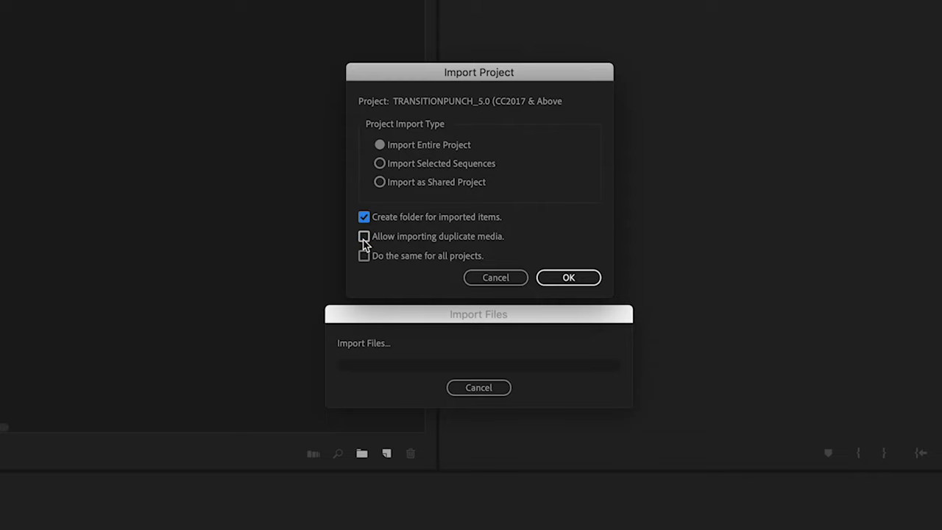
Confirm the project import with 'Allow importing duplicate media' enabled
click(364, 236)
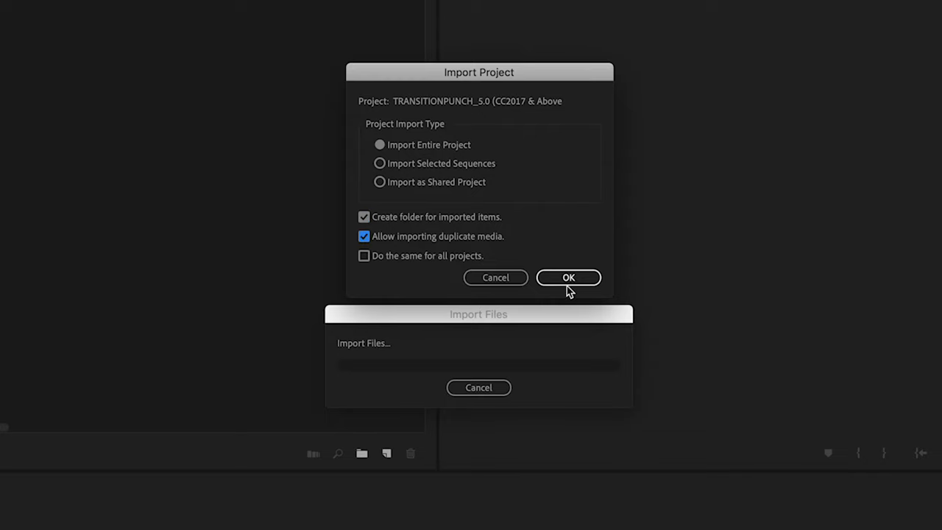
click(569, 277)
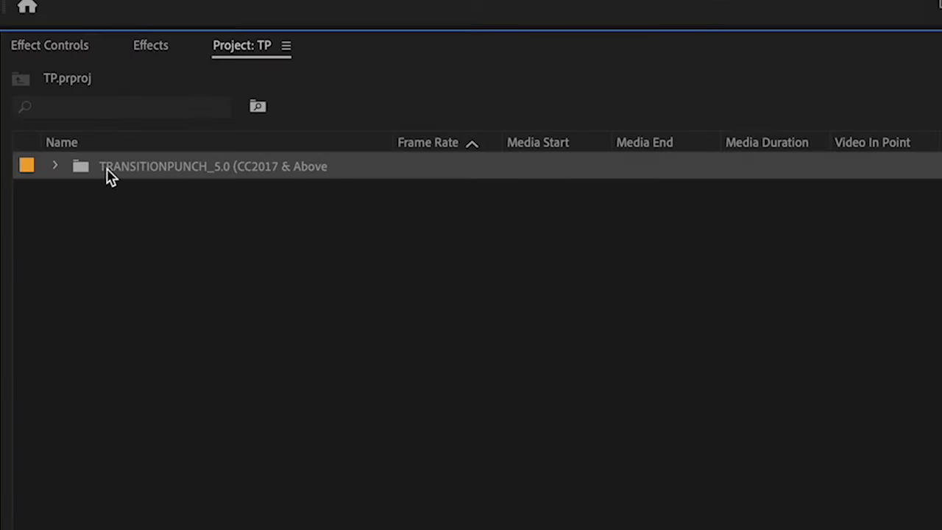
Expand TRANSITIONPUNCH_5.0 > TRANSITIONPUNCH > 2.TRANSITIONS to the Glitches bin and show clips in Icon View
click(54, 165)
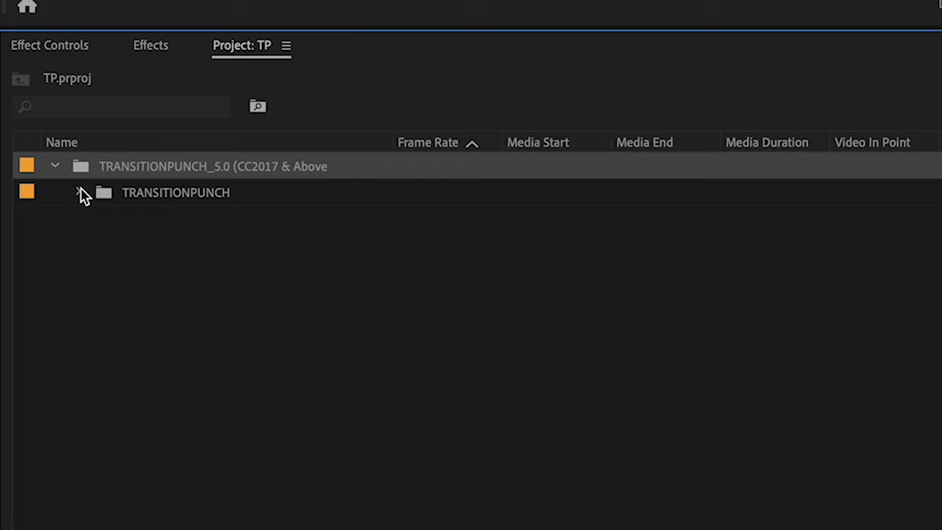
click(76, 191)
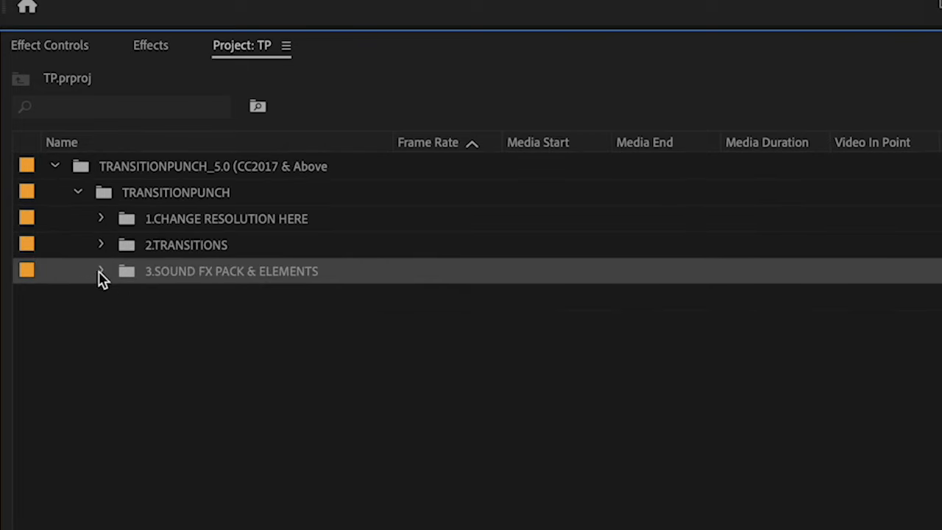
click(100, 270)
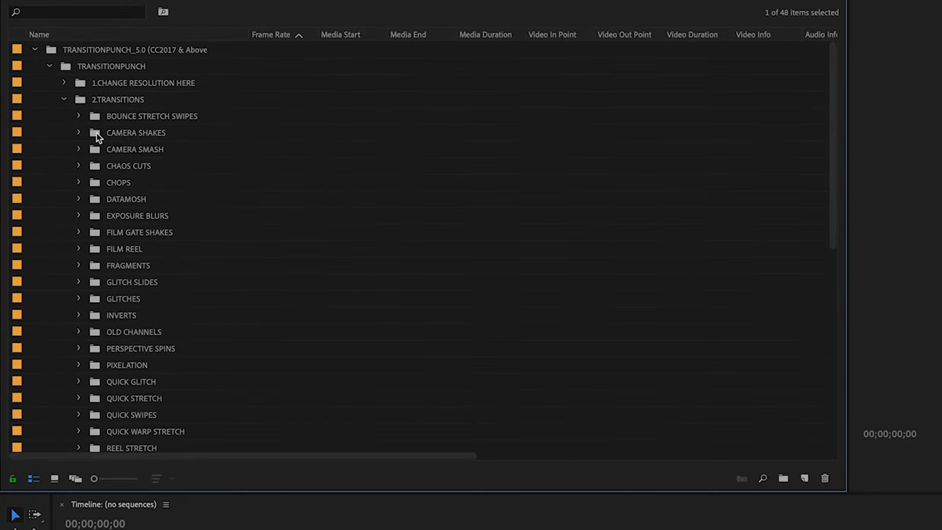
scroll(down, 3)
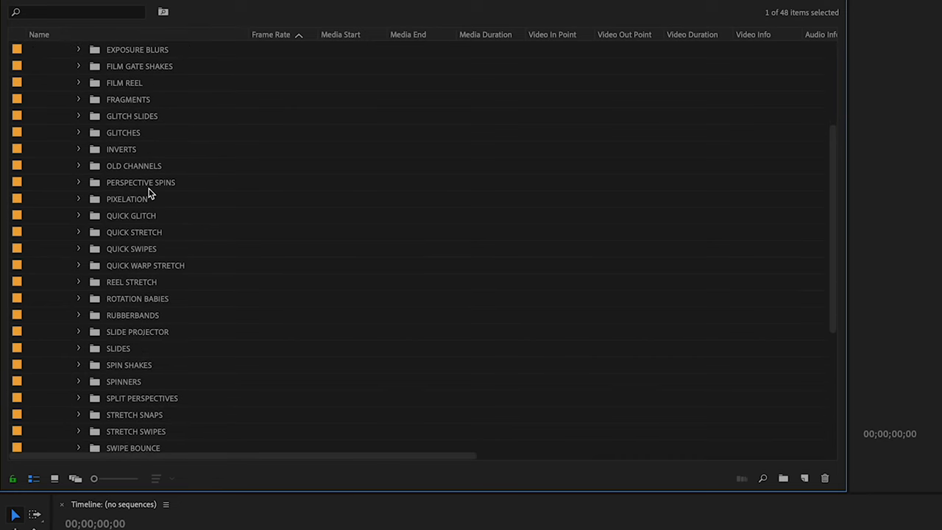
scroll(down, 3)
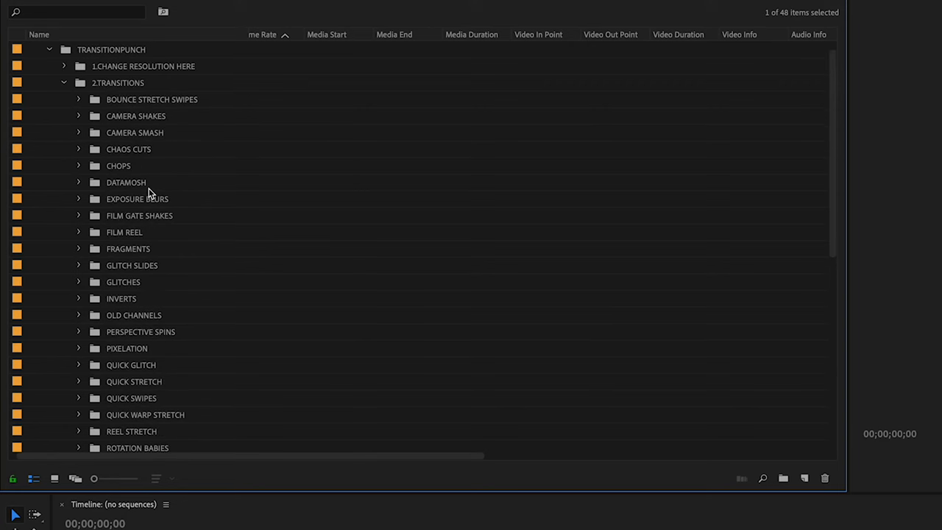
mouse_move(81, 286)
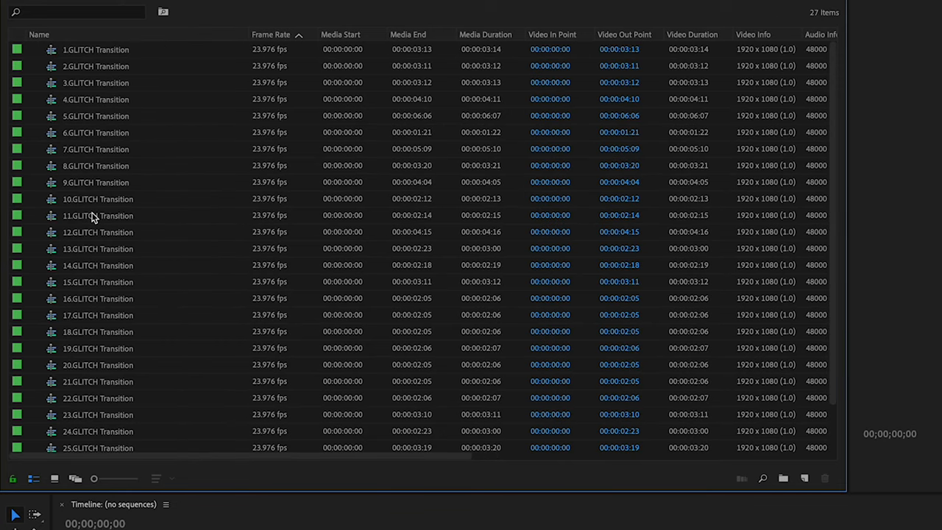
scroll(down, 3)
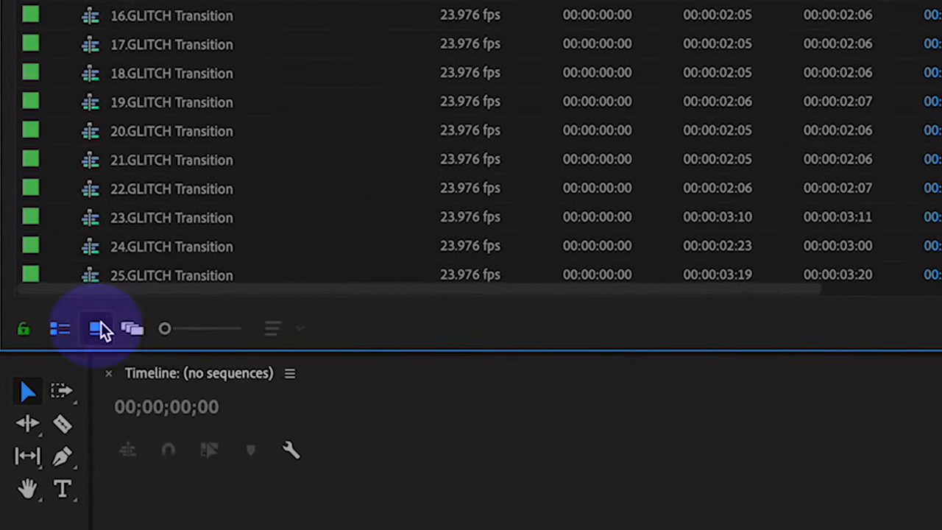
click(100, 328)
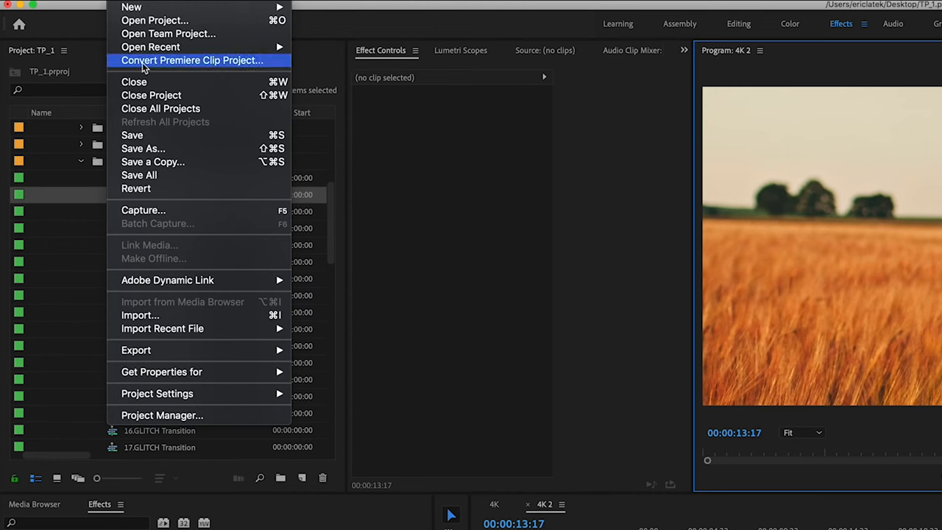
mouse_move(156, 393)
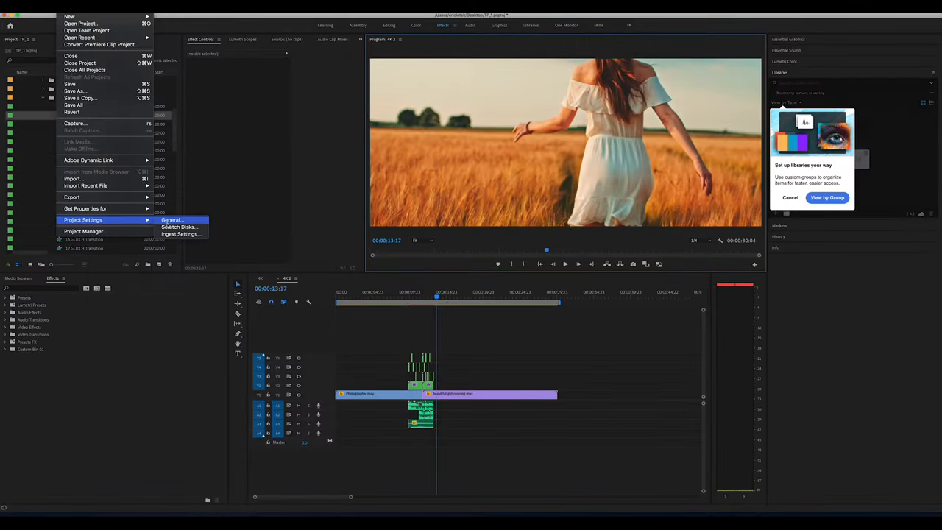
Show the Renderer dropdown in Project Settings > General to check the playback renderer
click(171, 220)
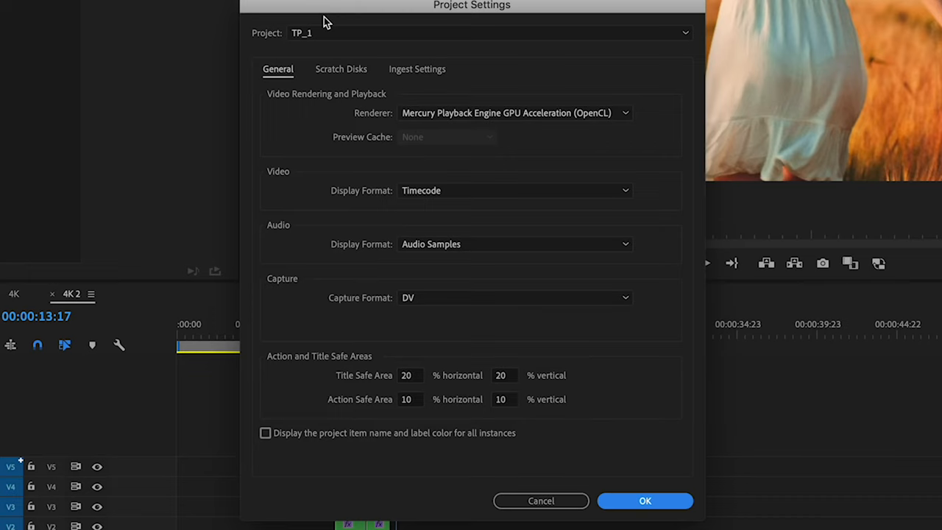
click(513, 112)
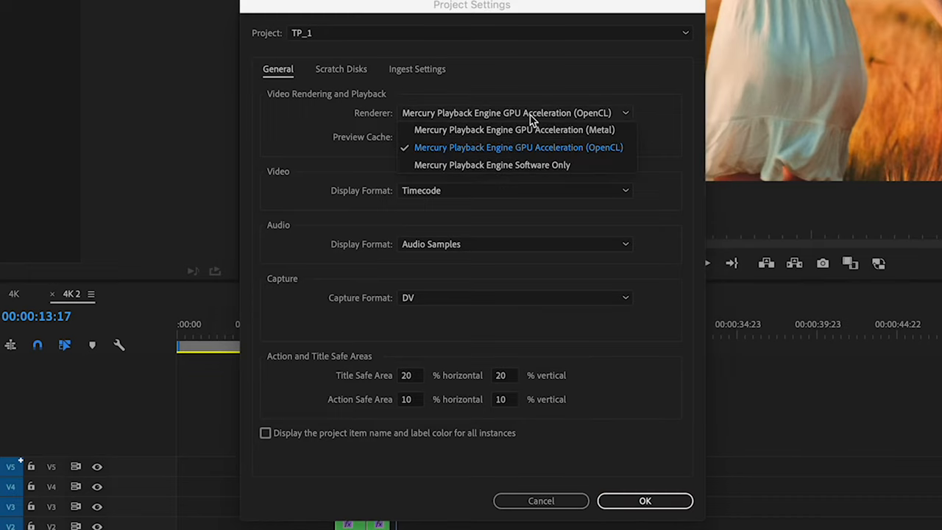
mouse_move(525, 127)
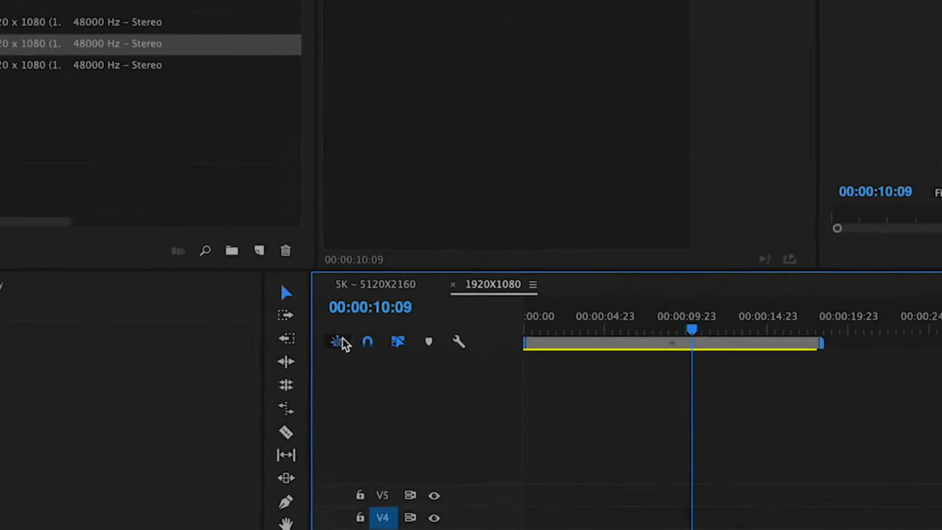
Enable inserting sequences as nests in the timeline and turn off V1 track targeting
click(337, 342)
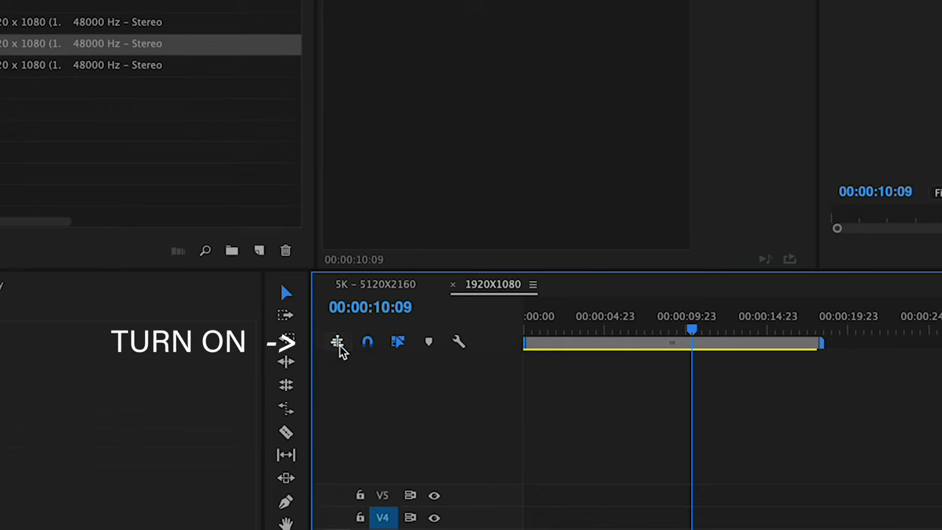
click(337, 341)
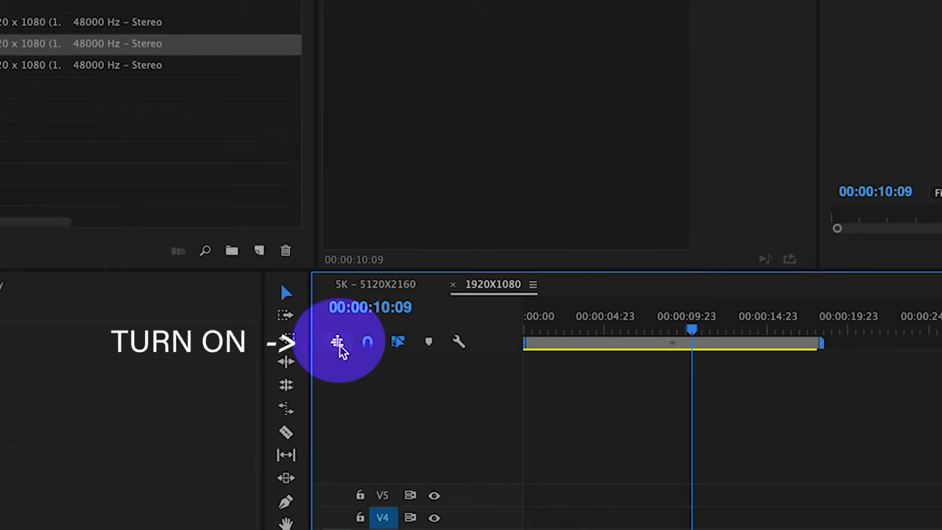
click(336, 342)
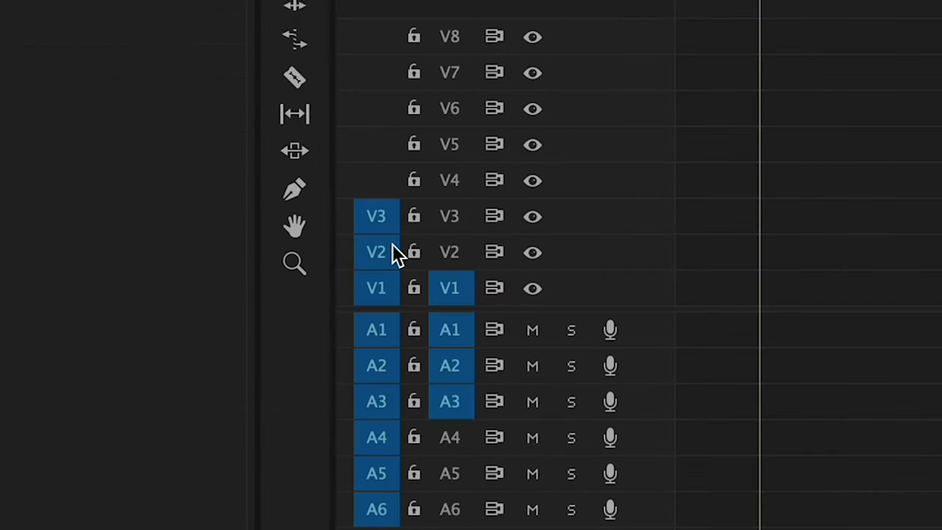
click(377, 287)
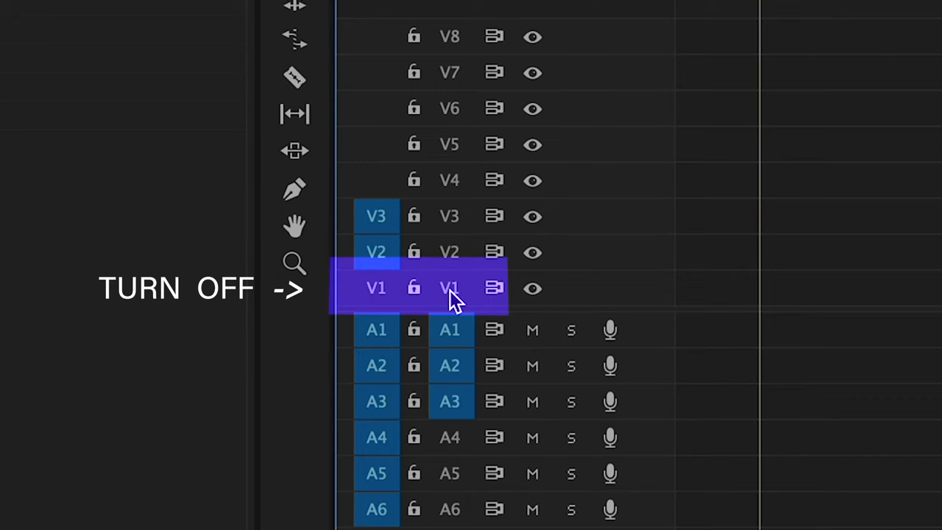
click(413, 287)
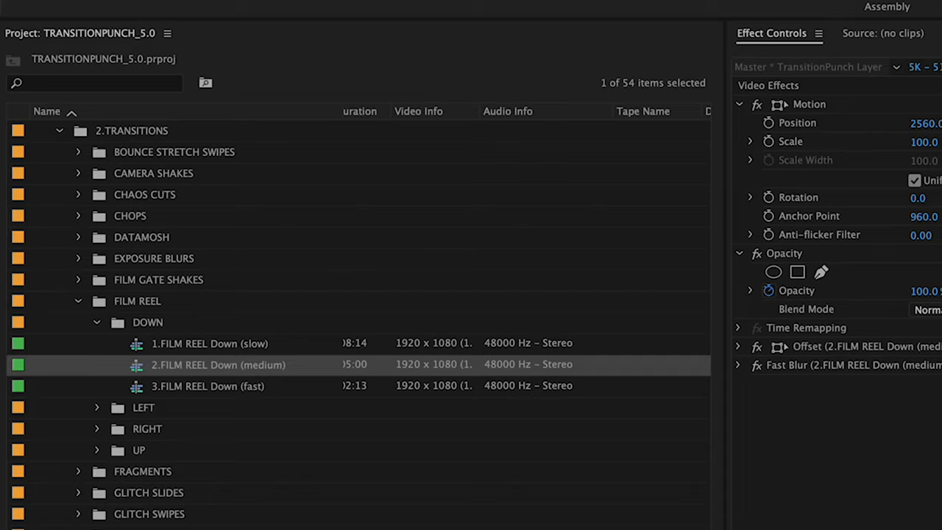
mouse_move(83, 179)
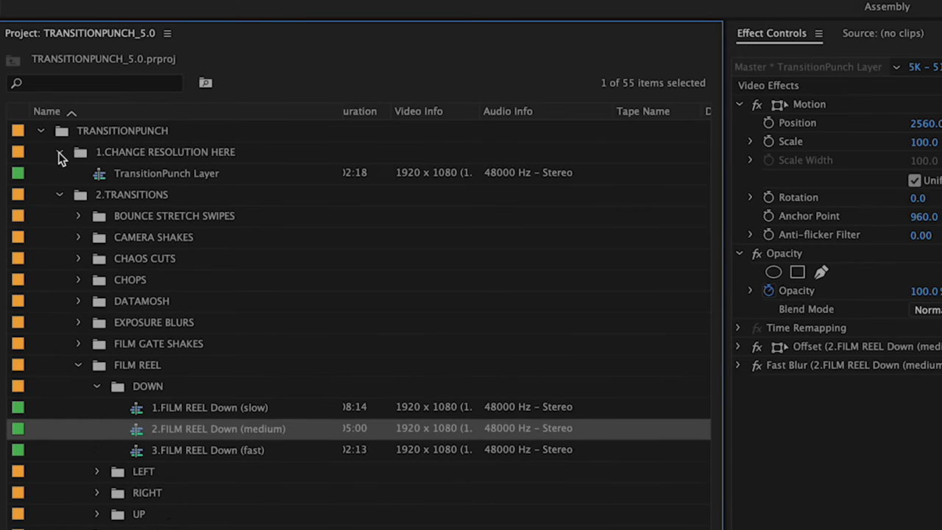
Bring up Sequence Settings for the TransitionPunch Layer inside the 1.CHANGE RESOLUTION HERE bin
click(167, 174)
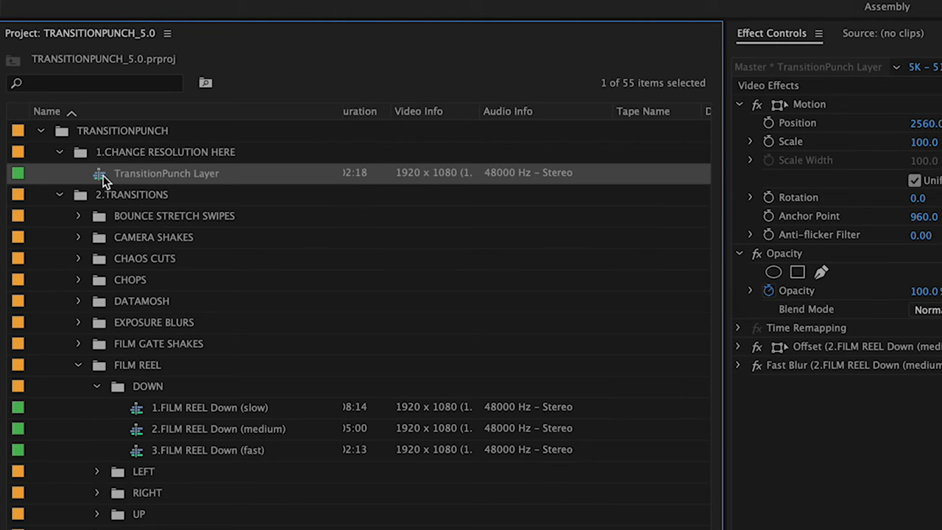
right_click(166, 174)
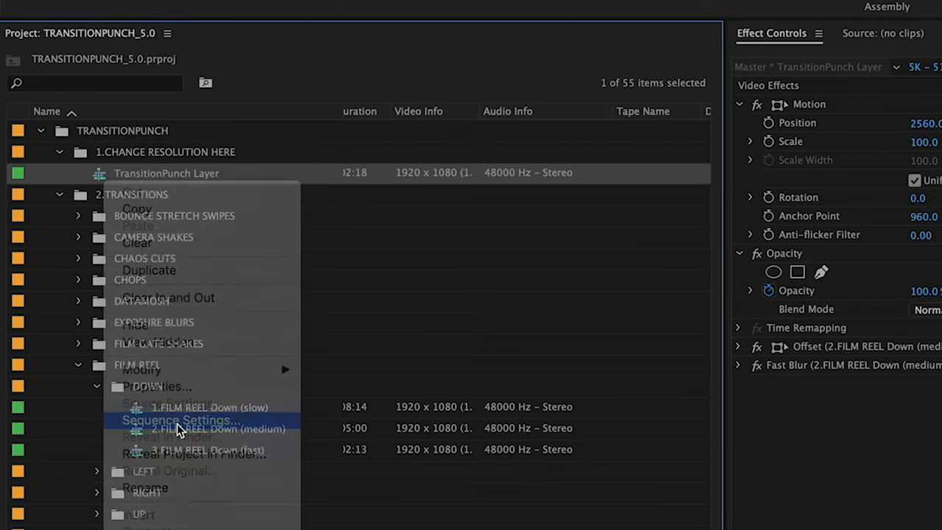
click(180, 420)
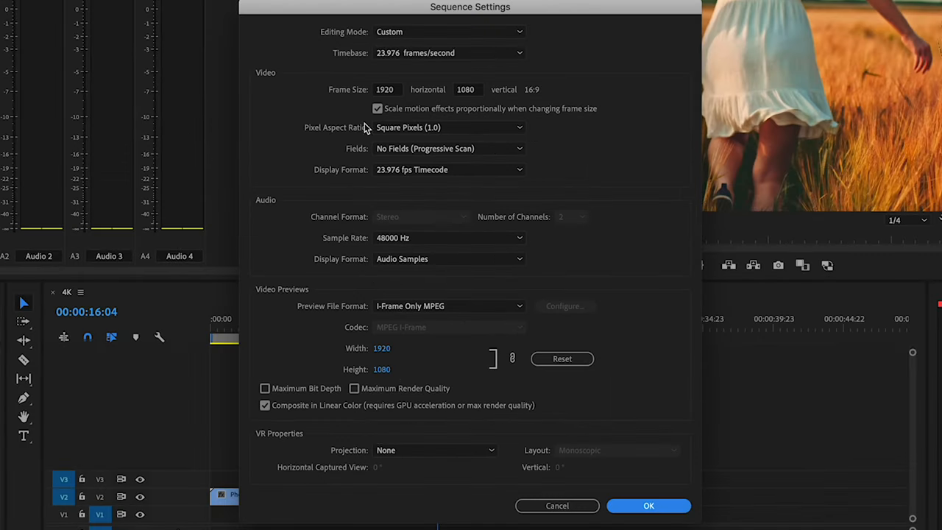
mouse_move(390, 139)
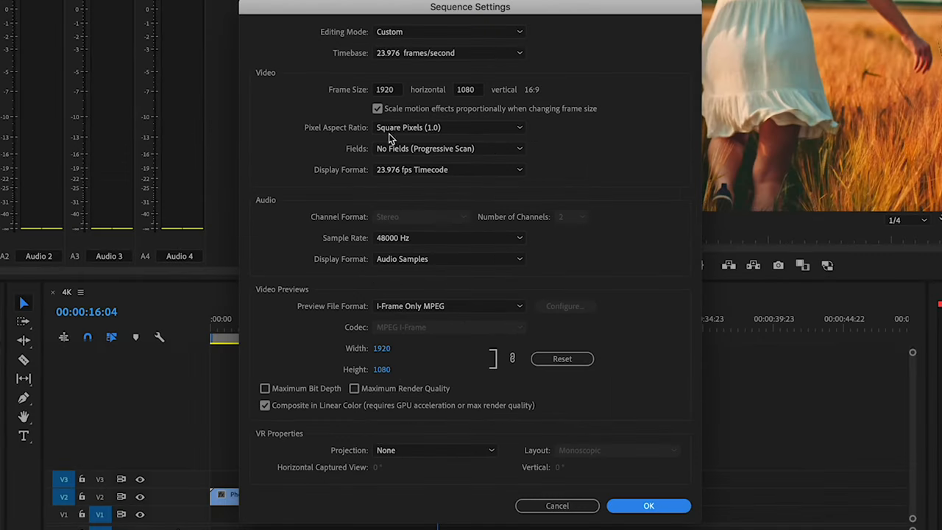
mouse_move(395, 97)
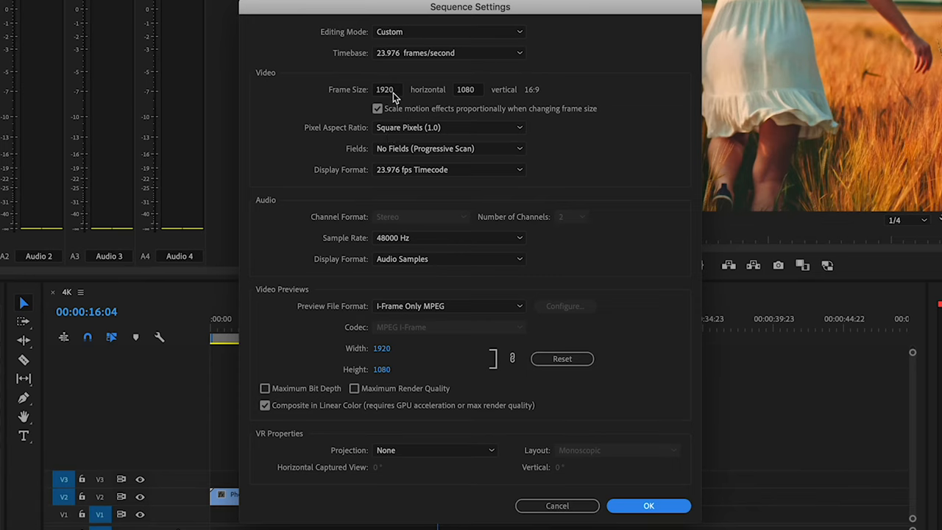
Set the frame size to 5120 x 2160 and accept the Delete All Previews warning
click(377, 109)
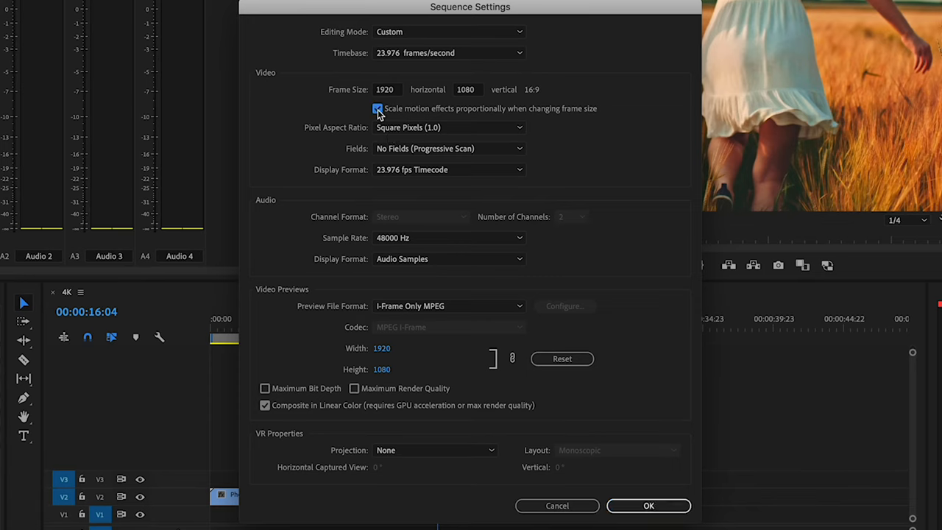
click(377, 109)
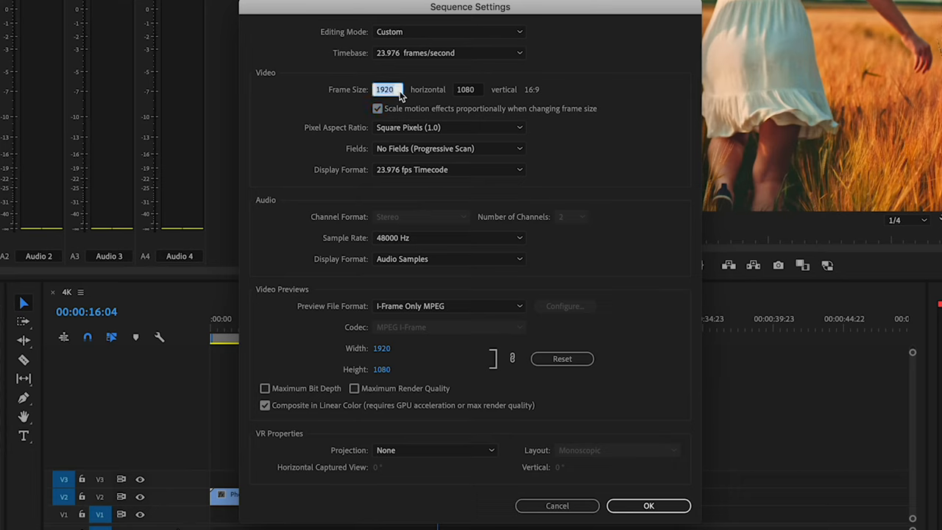
text(512)
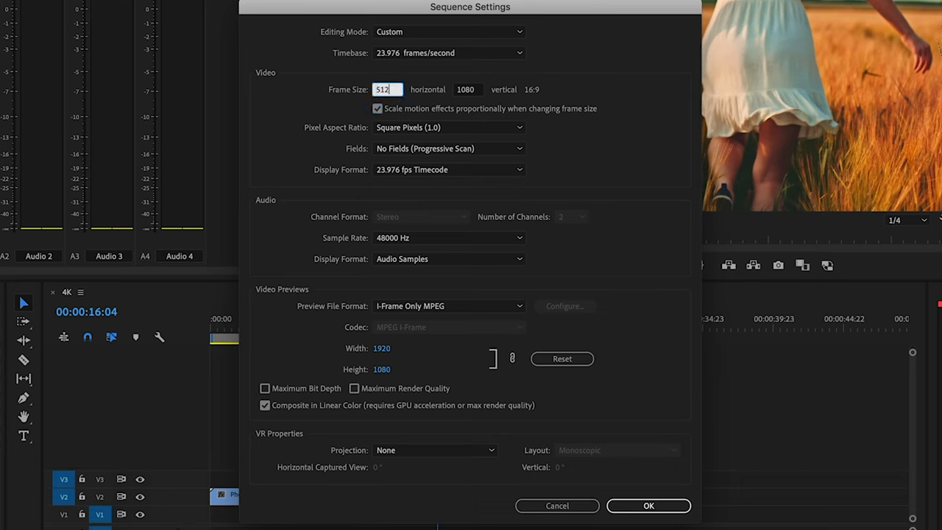
click(465, 90)
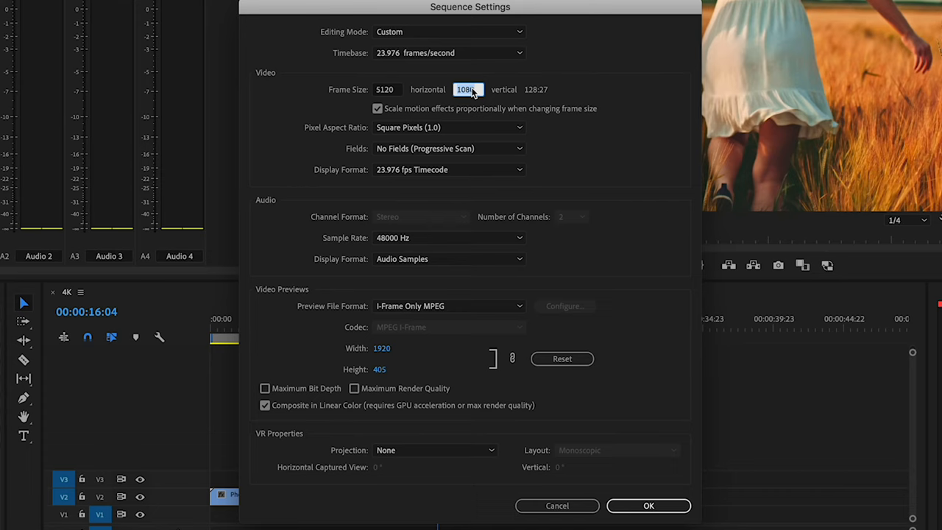
text(2160)
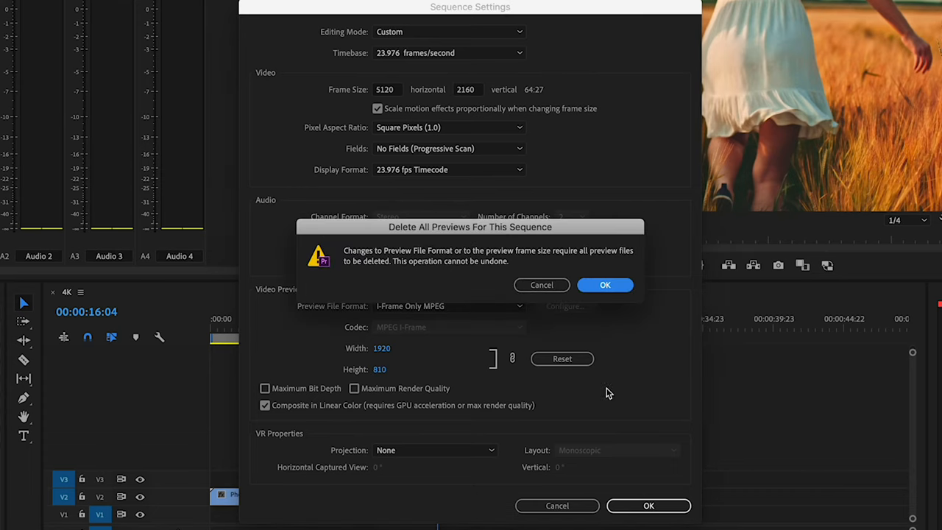
click(605, 286)
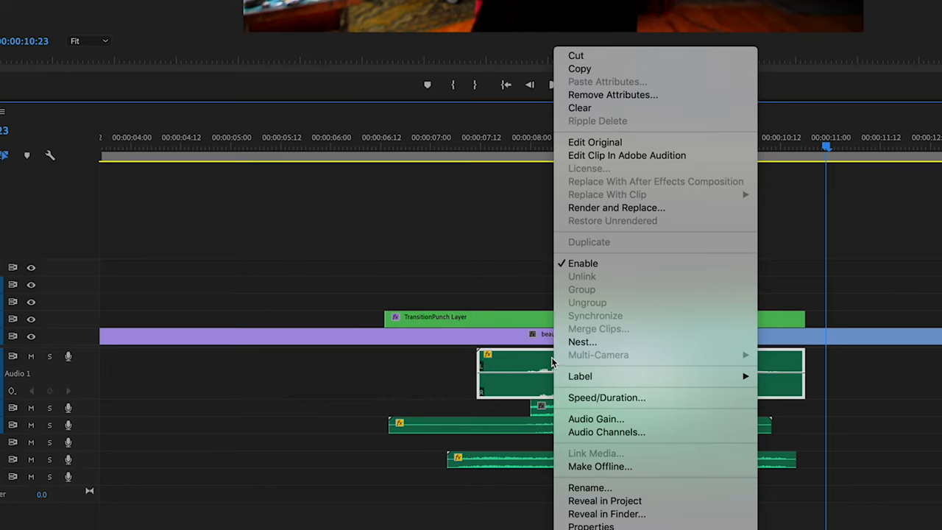
mouse_move(604, 501)
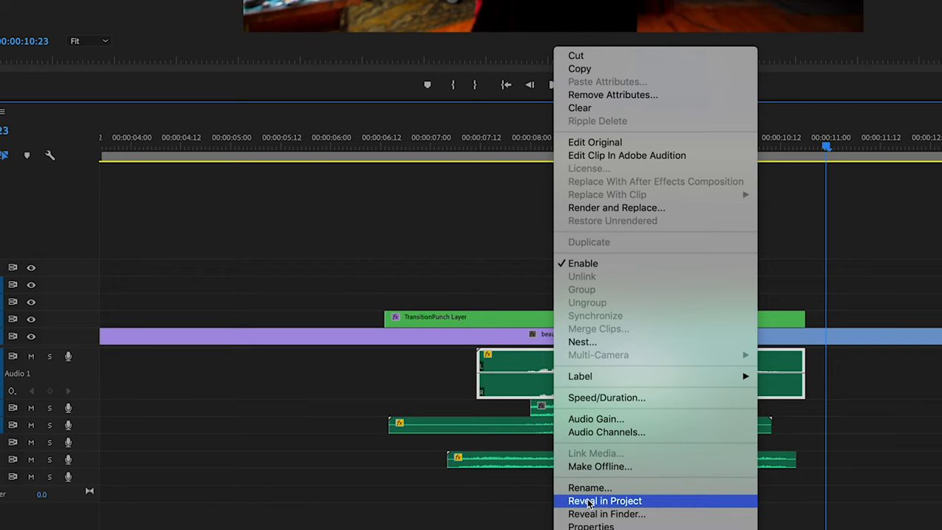
Reveal the sound effect in its Text Wobble bin, preview it in the Source Monitor and hold Alt ready to replace it
click(605, 500)
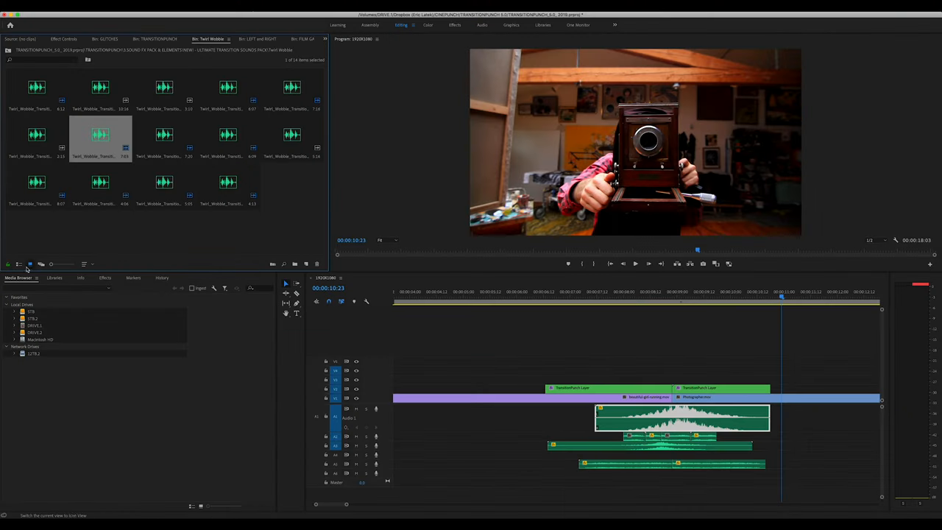
click(31, 265)
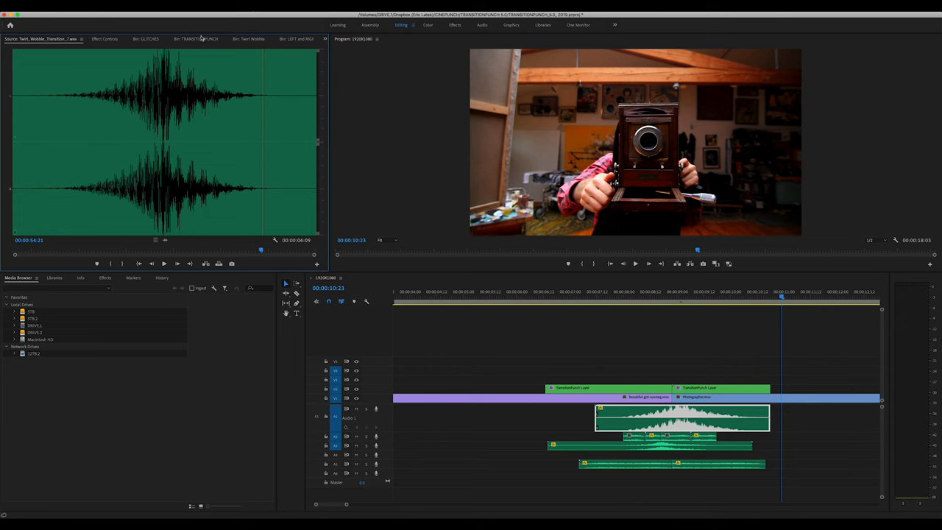
mouse_move(250, 40)
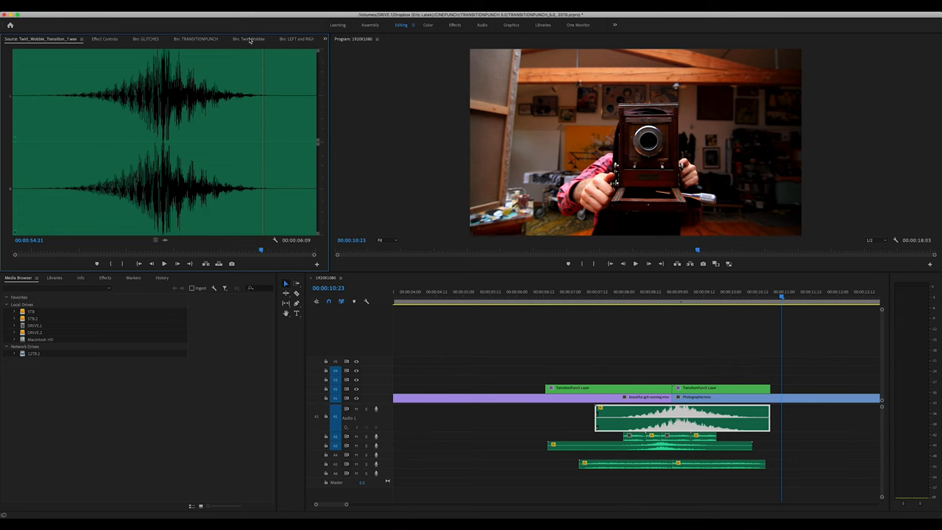
click(250, 39)
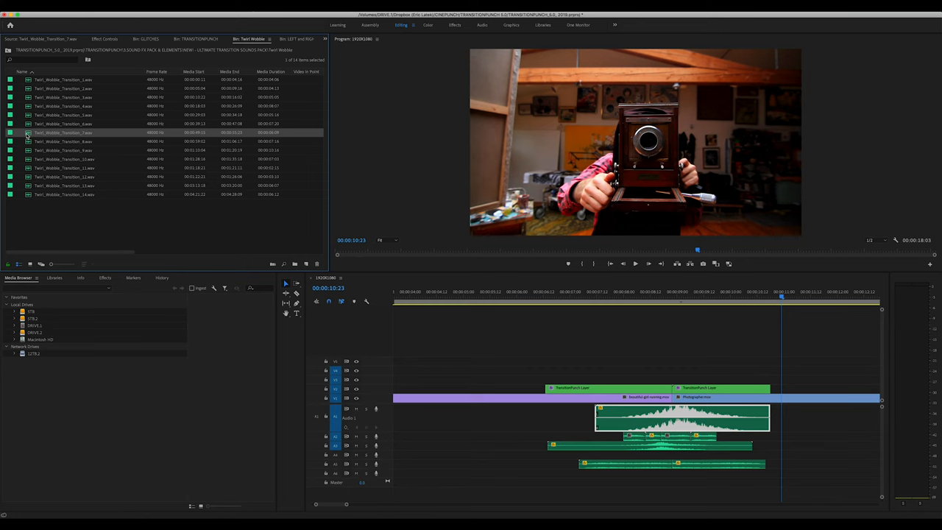
key(alt)
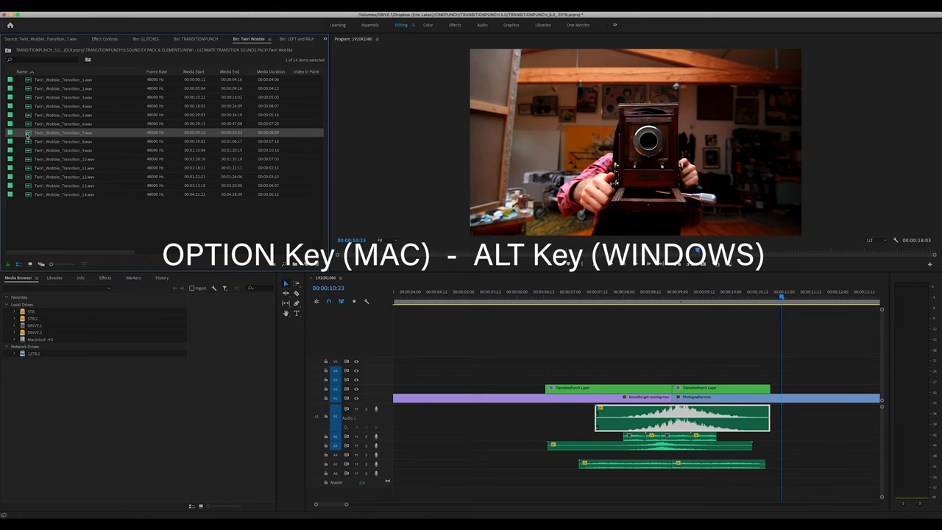